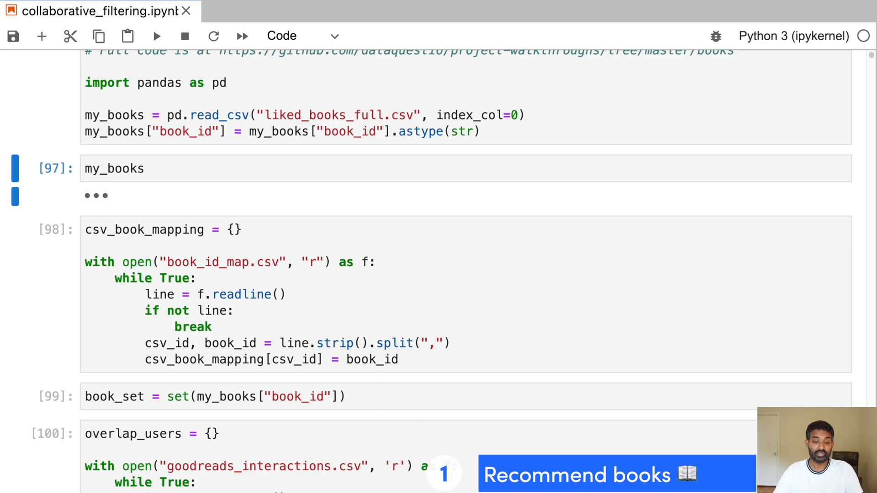
# - Scroll collaborative_filtering.ipynb past the data-loading cells to the styled top_recs table with covers
pyautogui.scroll(-3)
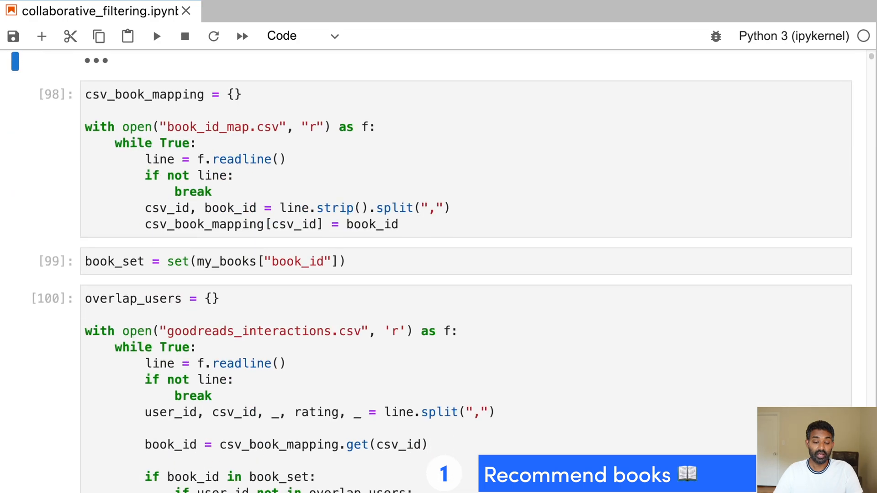
pyautogui.scroll(-3)
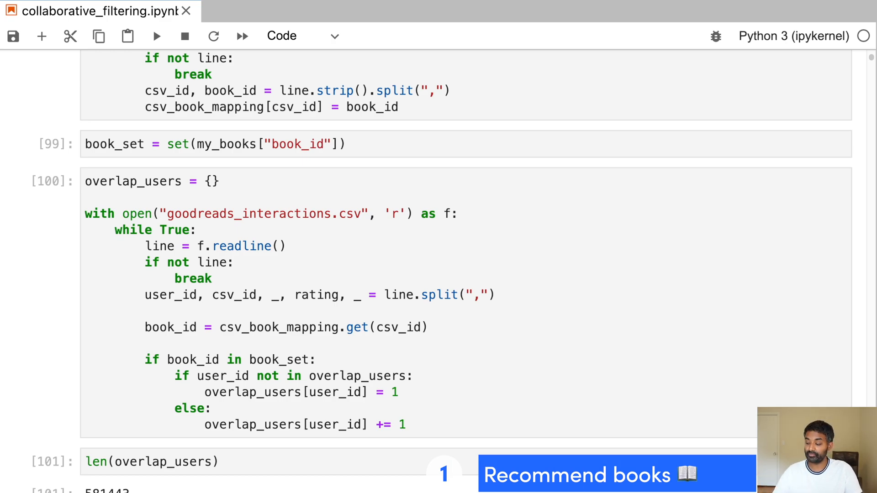
pyautogui.scroll(3)
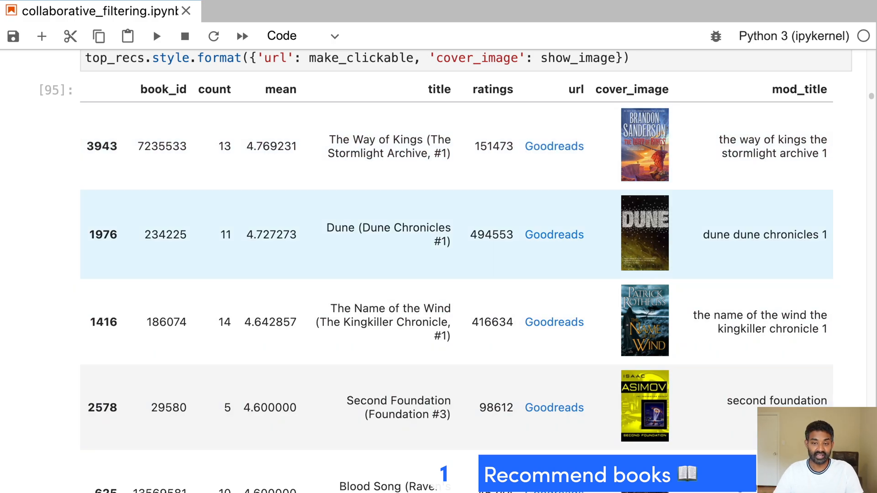
pyautogui.scroll(-3)
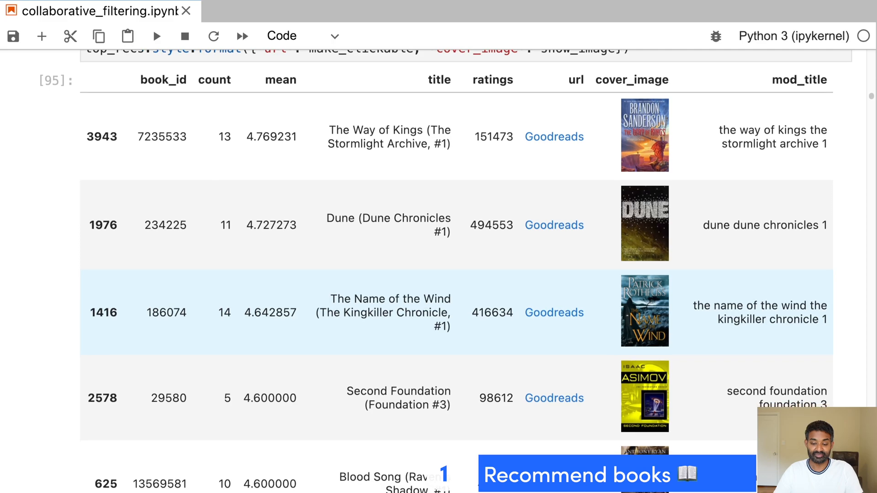
pyautogui.scroll(-3)
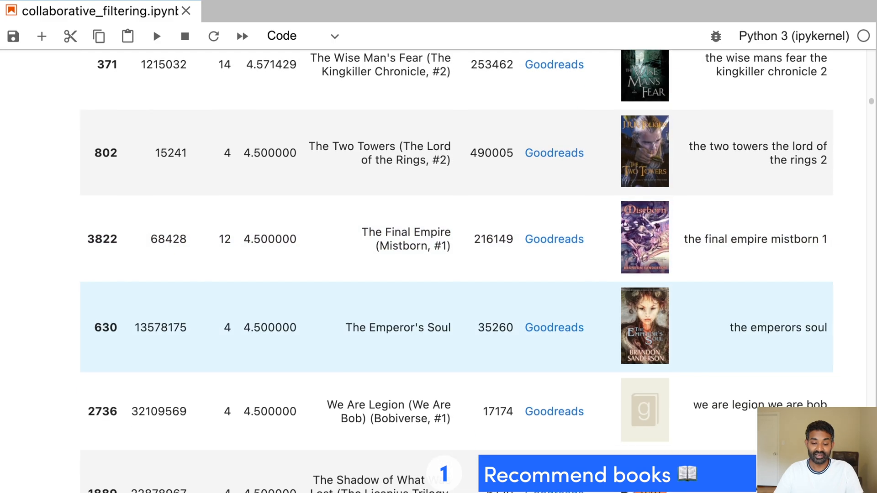
pyautogui.scroll(3)
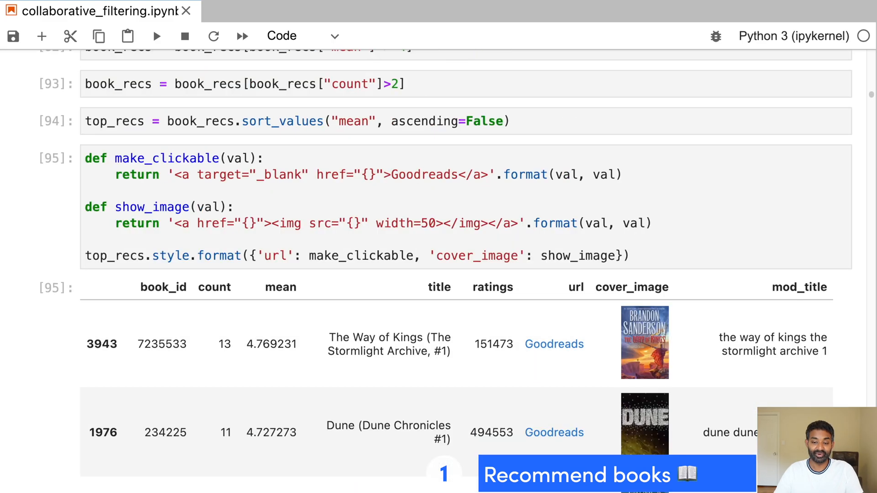
pyautogui.scroll(-3)
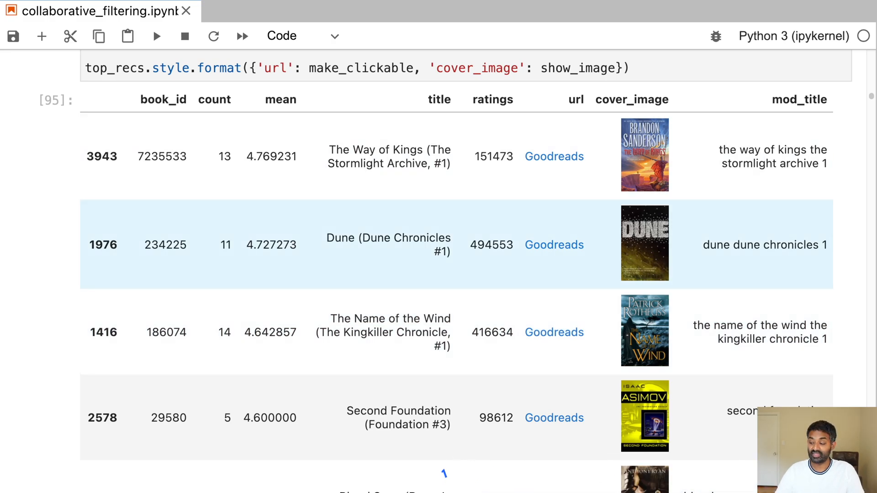
# - Switch to weather.ipynb and scroll to the temp_max/temp_min plot over 1960–2022
pyautogui.click(274, 11)
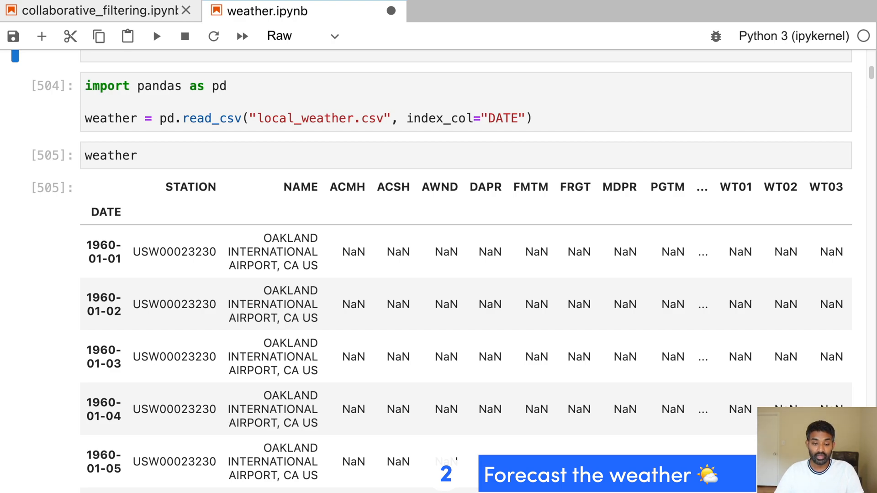
pyautogui.scroll(-3)
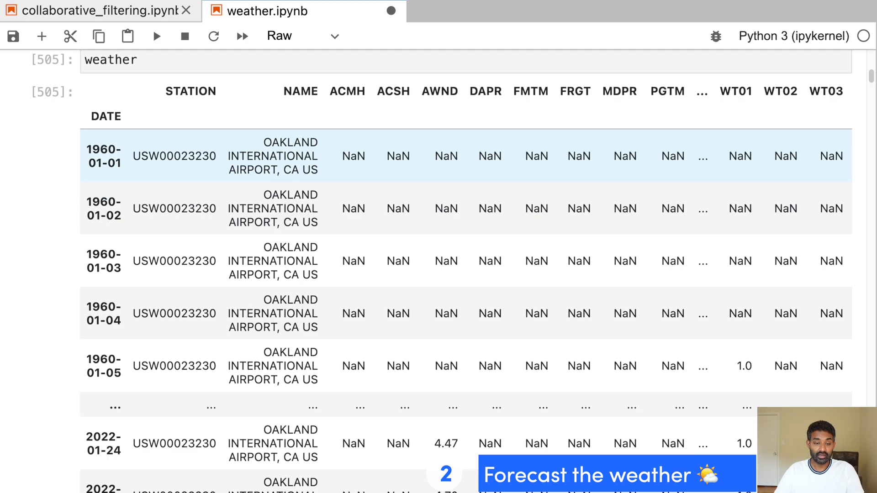
pyautogui.scroll(3)
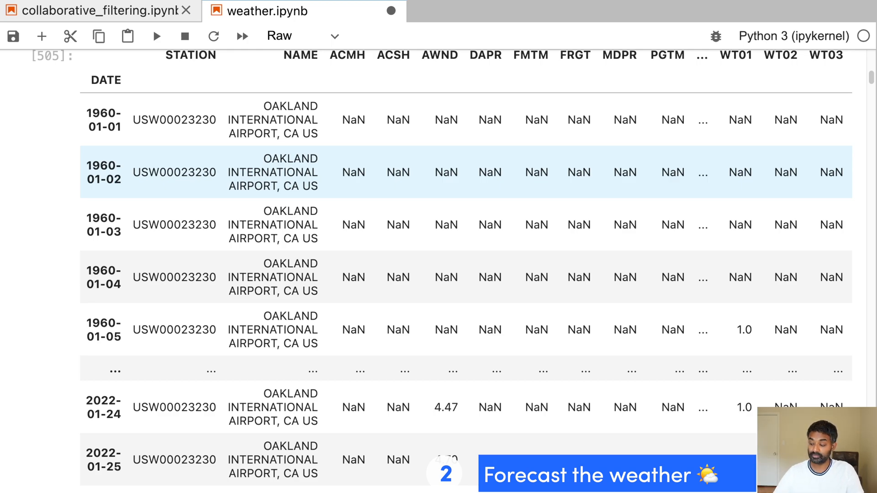
pyautogui.scroll(-3)
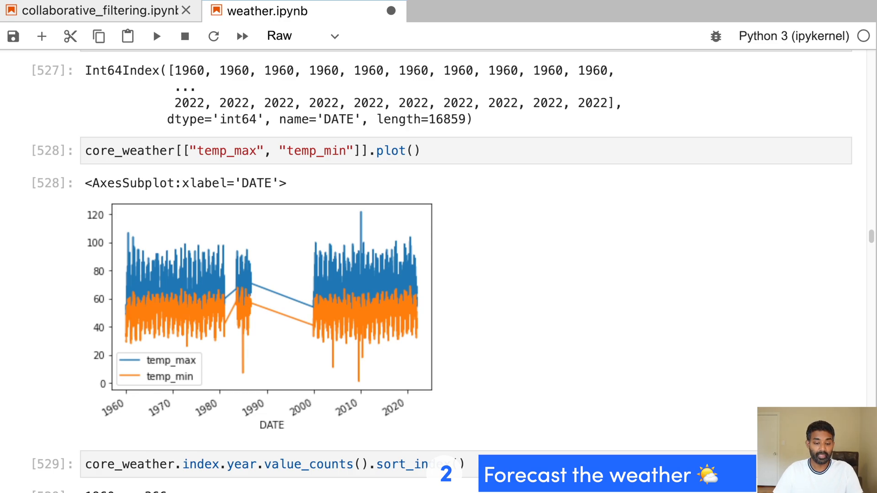
# - Scroll weather.ipynb down to the ridge-regression actual-versus-predictions combined.plot() output
pyautogui.scroll(-3)
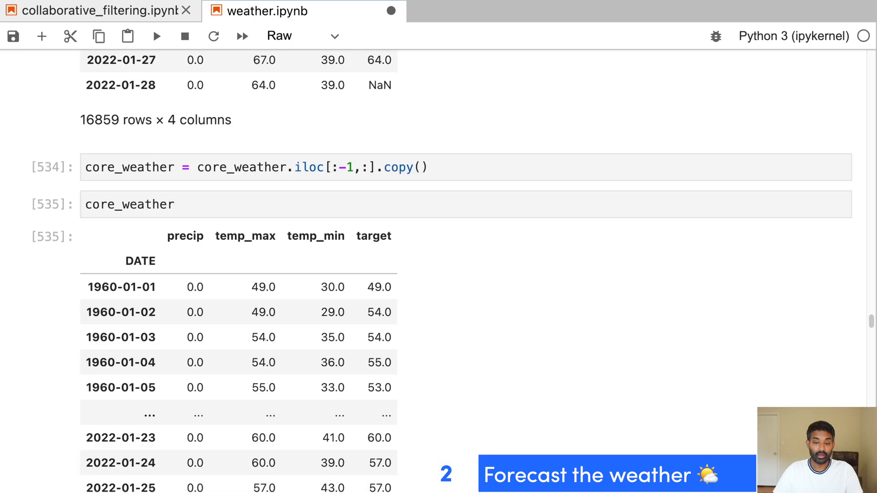
pyautogui.scroll(-3)
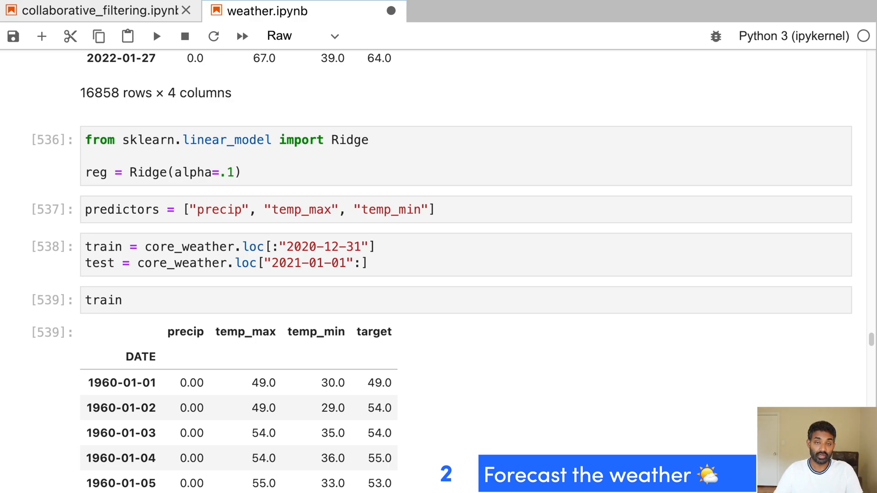
pyautogui.scroll(-3)
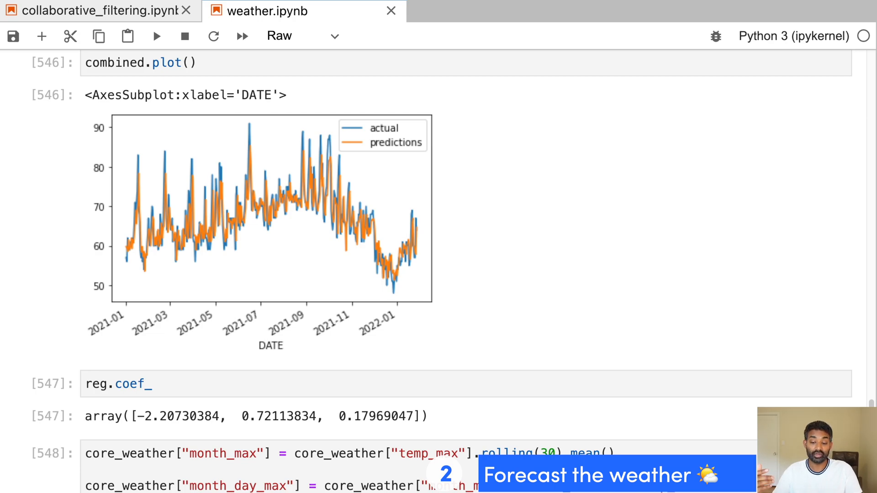
pyautogui.scroll(-3)
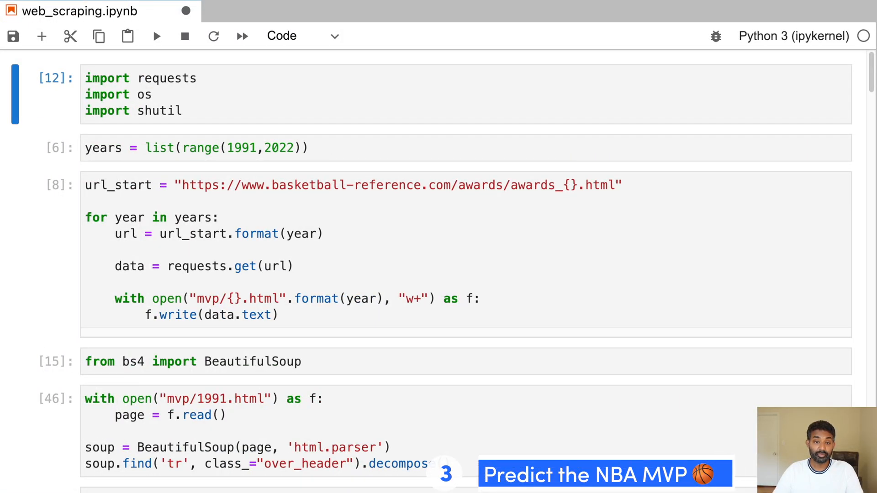
# - Scroll to the mvp_1991.head() voting table, then switch to predictors.ipynb
pyautogui.scroll(-3)
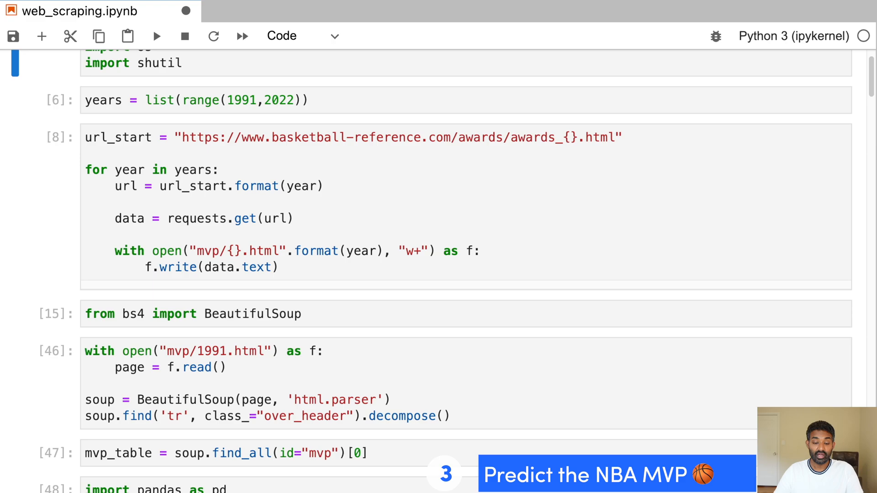
pyautogui.scroll(-3)
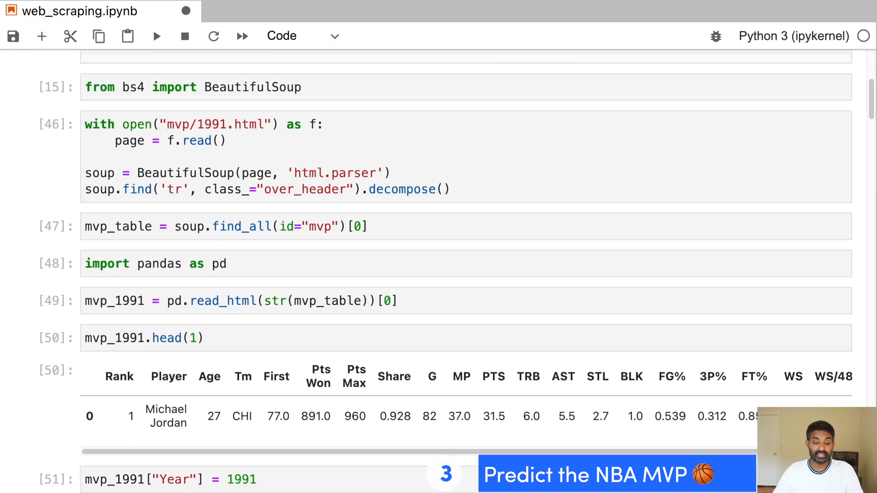
pyautogui.scroll(-3)
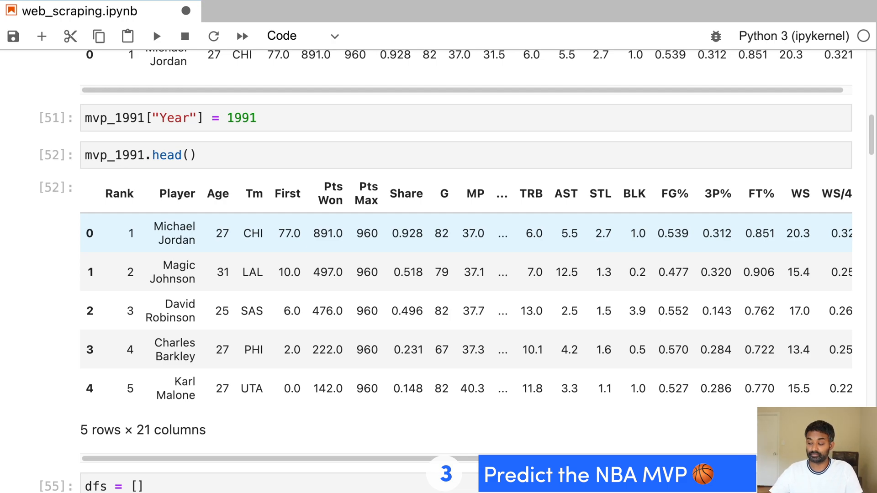
pyautogui.click(69, 11)
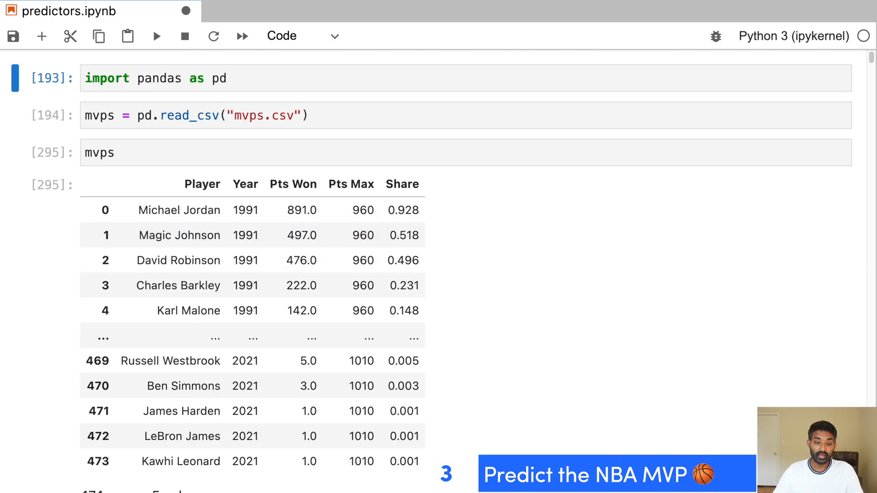
# - Scroll through predictors.ipynb and move to movie_recommendations.ipynb at the clean_title cells
pyautogui.scroll(-3)
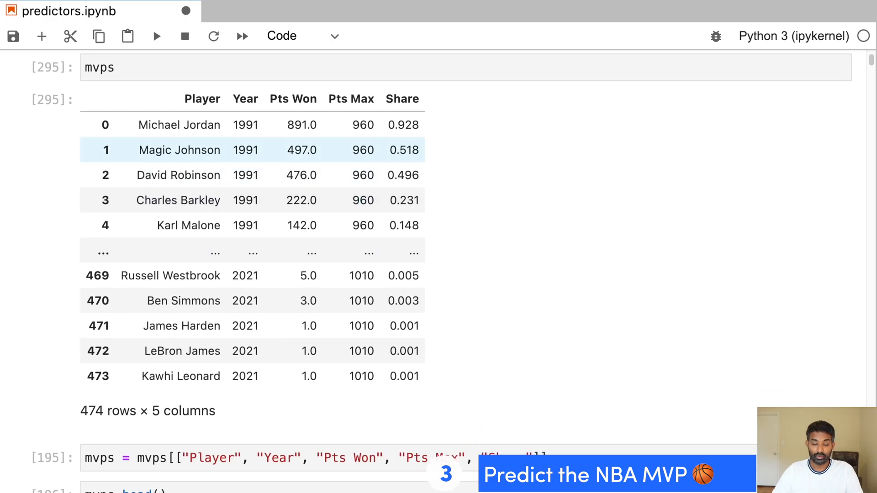
pyautogui.click(179, 125)
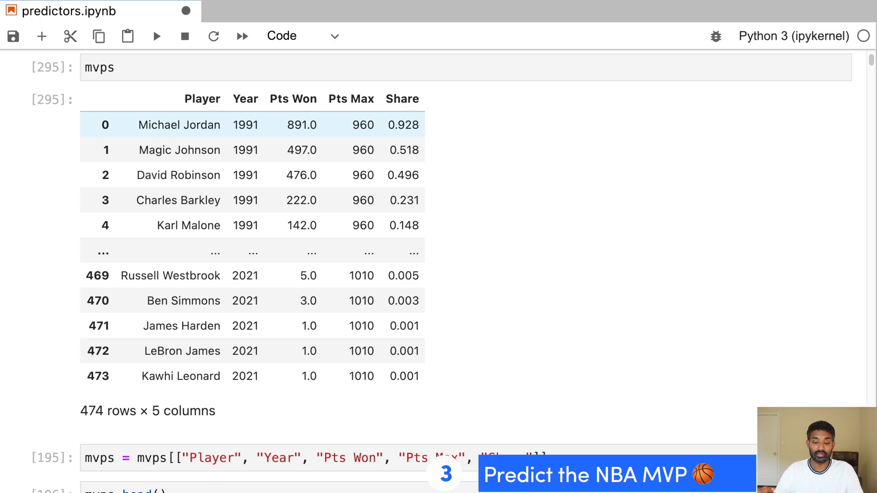
pyautogui.scroll(-3)
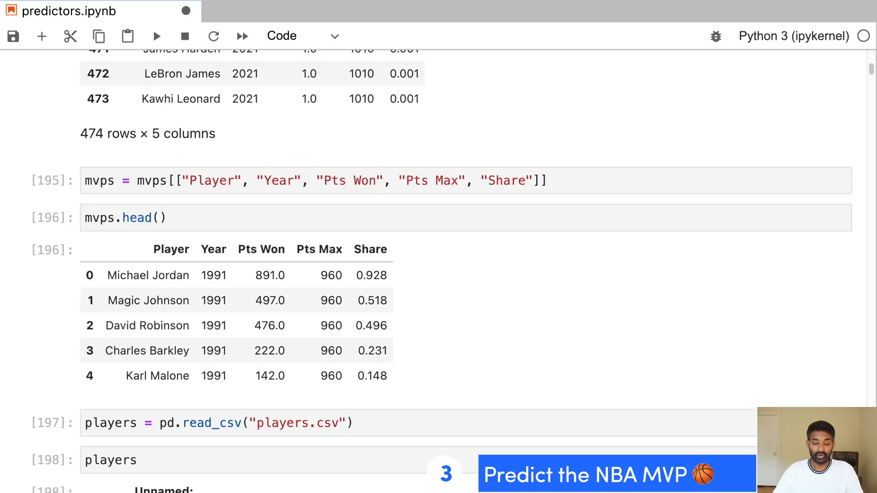
pyautogui.scroll(-3)
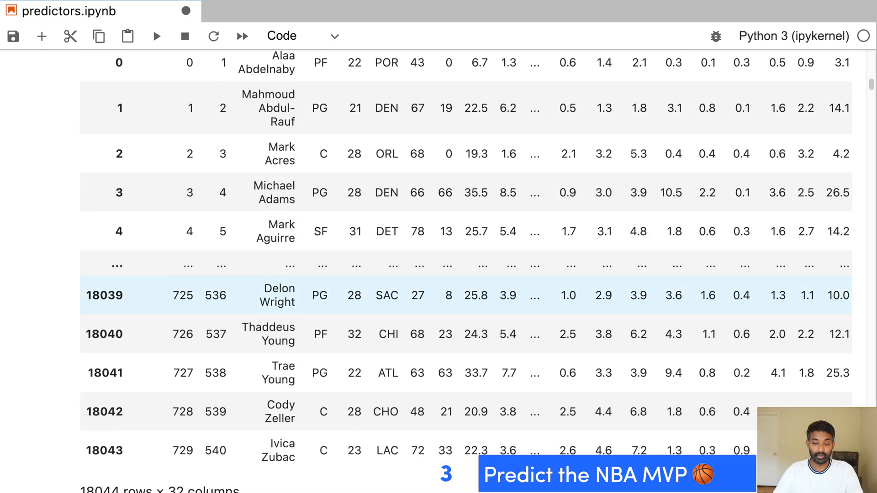
pyautogui.scroll(3)
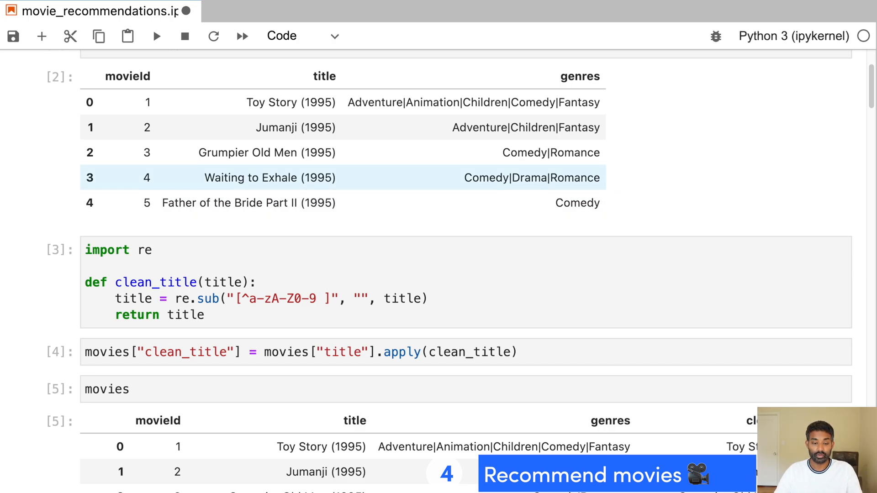
# - Scroll through the rec_percentages scoring cells to the head(10) table led by Avengers, The (2012)
pyautogui.scroll(3)
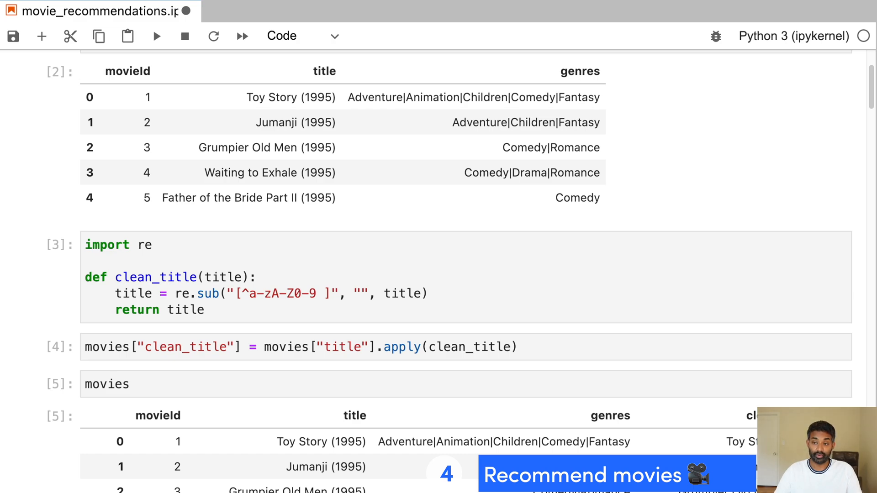
pyautogui.scroll(-3)
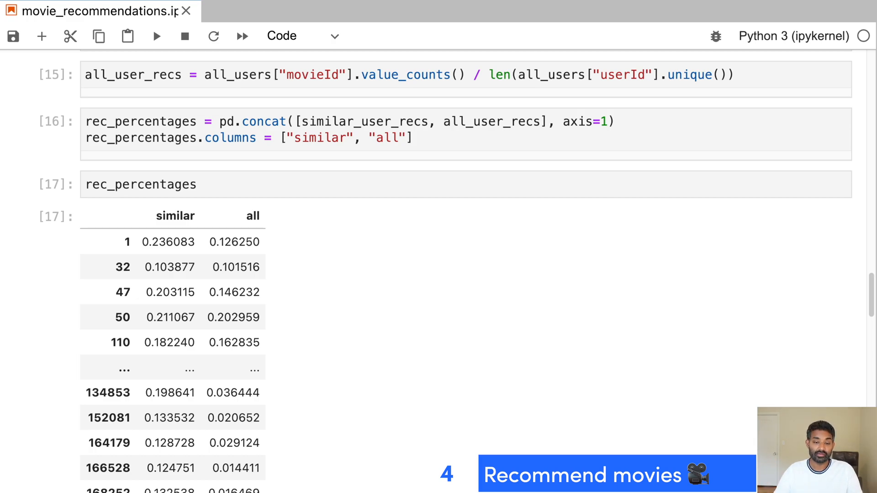
pyautogui.scroll(-3)
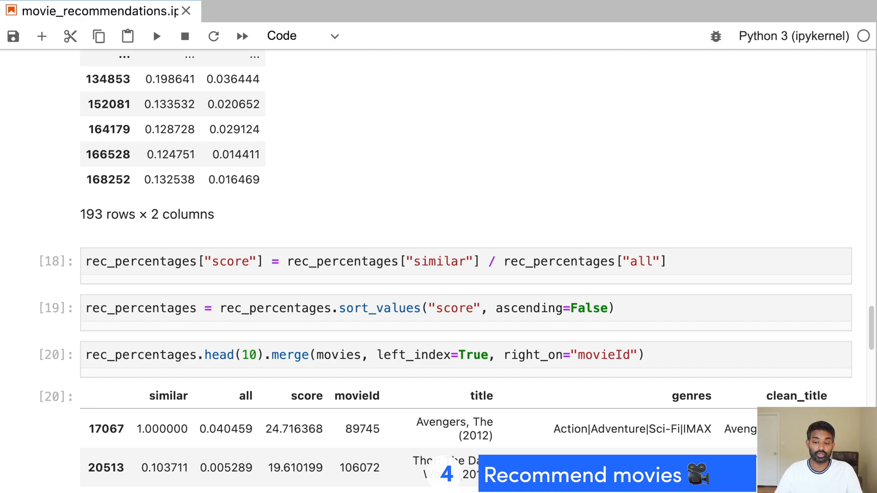
pyautogui.scroll(-3)
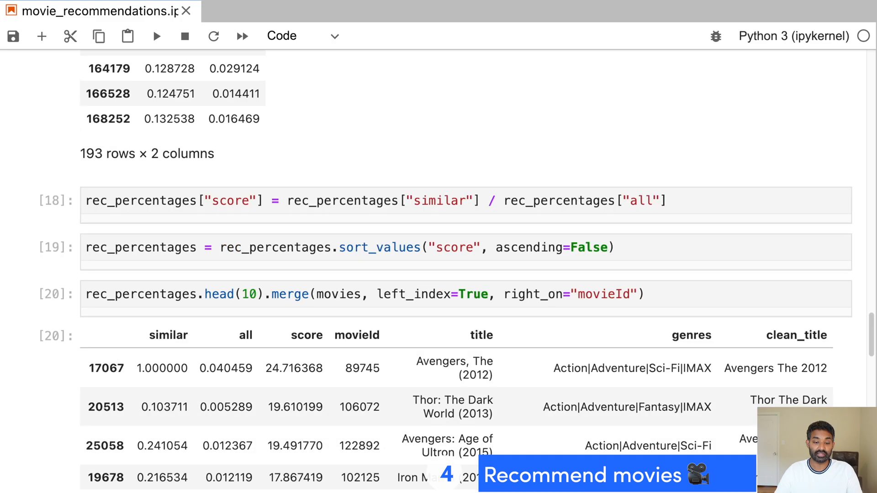
pyautogui.scroll(-3)
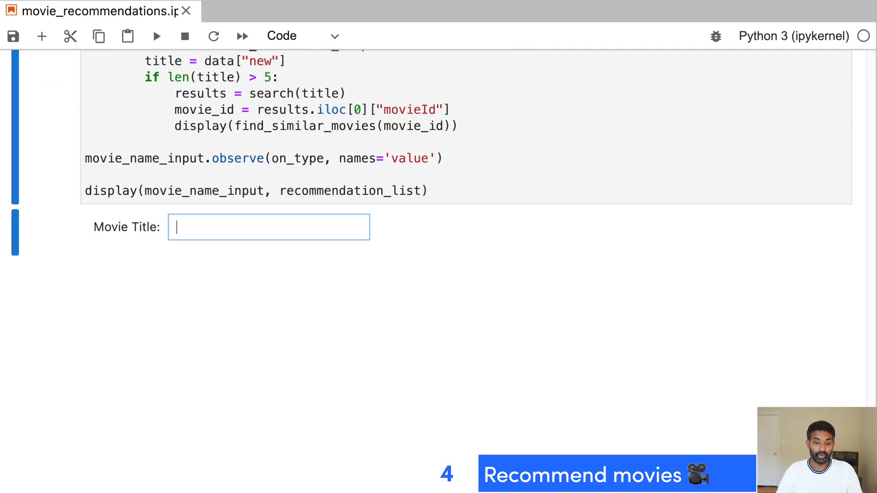
# - Enter "The Avengers 2012" in the Movie Title widget to list similar Marvel films
pyautogui.write('The Avenge')
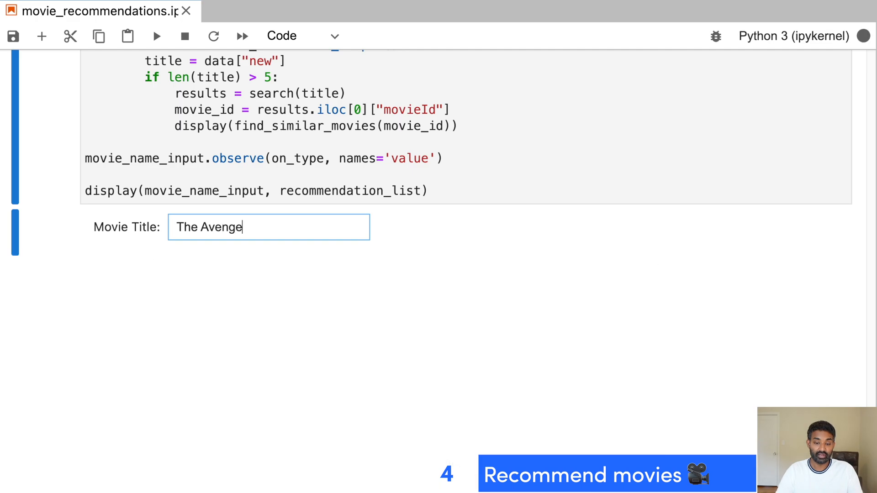
pyautogui.write('rs 2012')
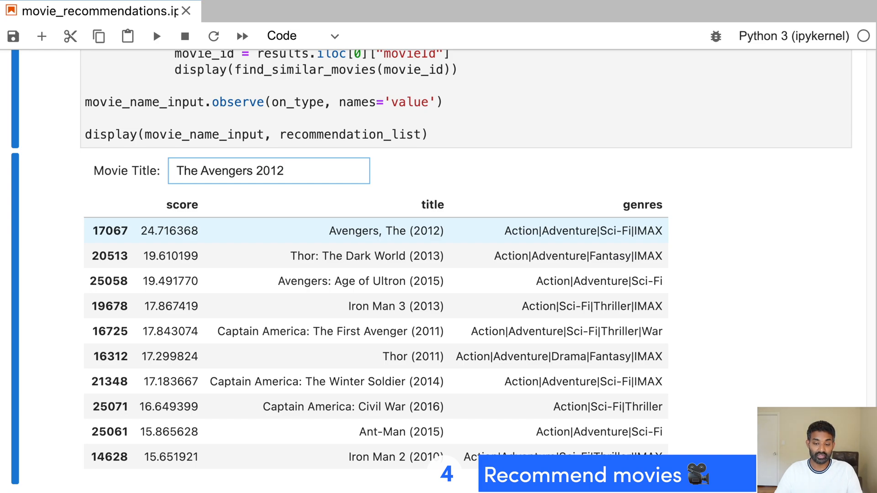
pyautogui.click(335, 407)
pyautogui.write('T')
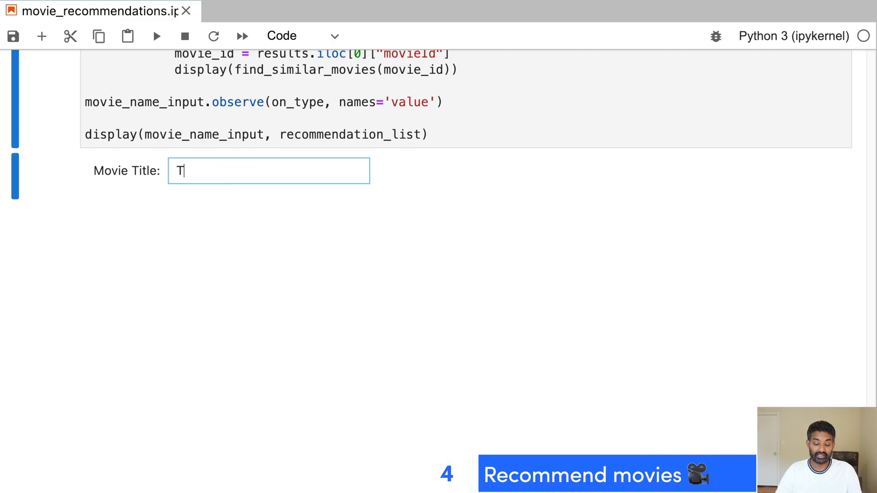
# - Enter "Toy Story 1995" to list animated recommendations, then move to the football scraping notebook
pyautogui.write('oy Story 199')
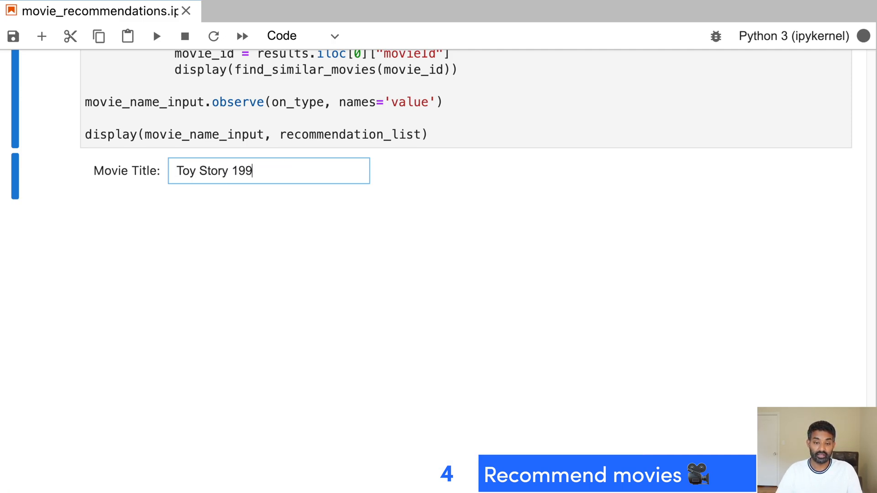
pyautogui.write('5')
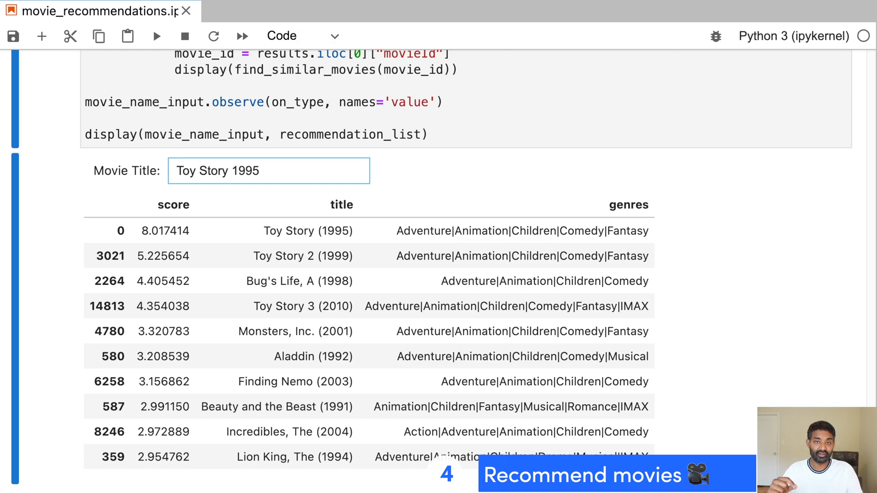
pyautogui.click(61, 11)
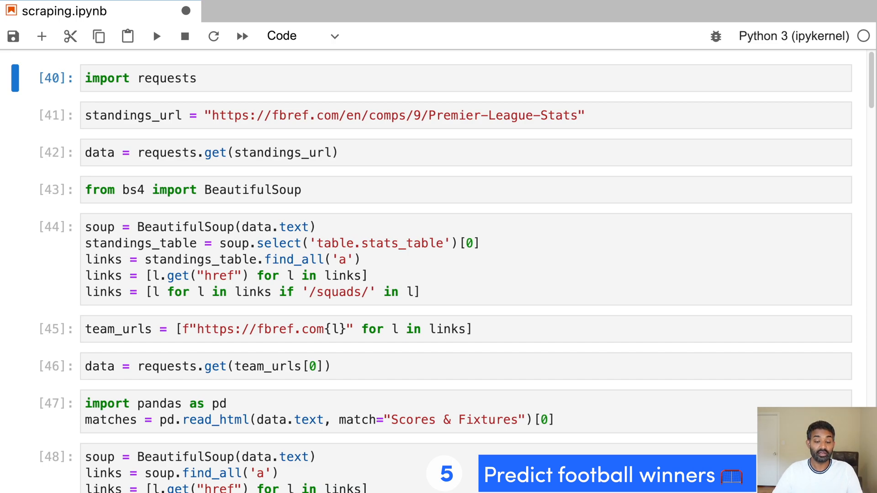
# - Scroll through scraping.ipynb toward the prediction notebook's matches.head() preview
pyautogui.scroll(-3)
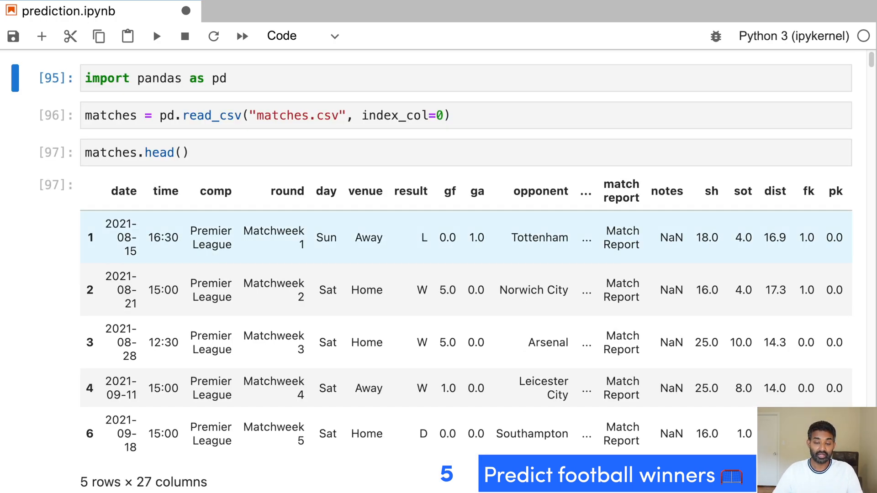
# - Scroll past matches.shape, team value_counts() and Liverpool's matches sorted by date
pyautogui.scroll(-3)
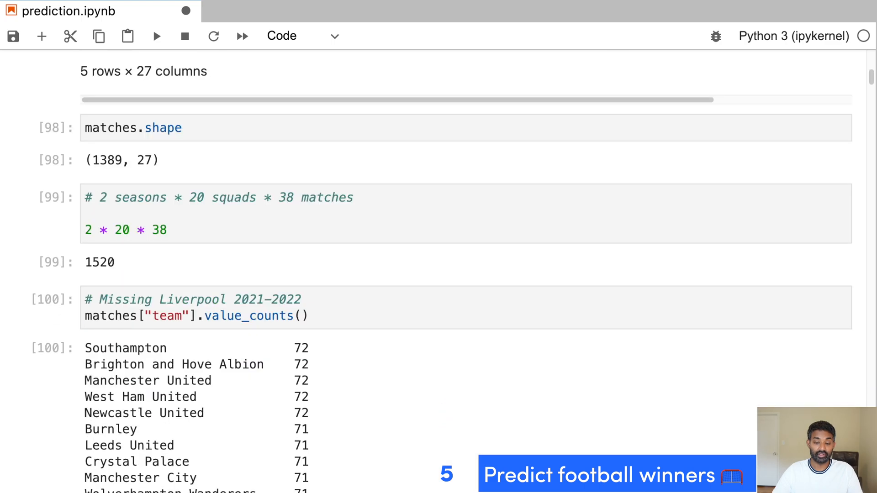
pyautogui.scroll(-3)
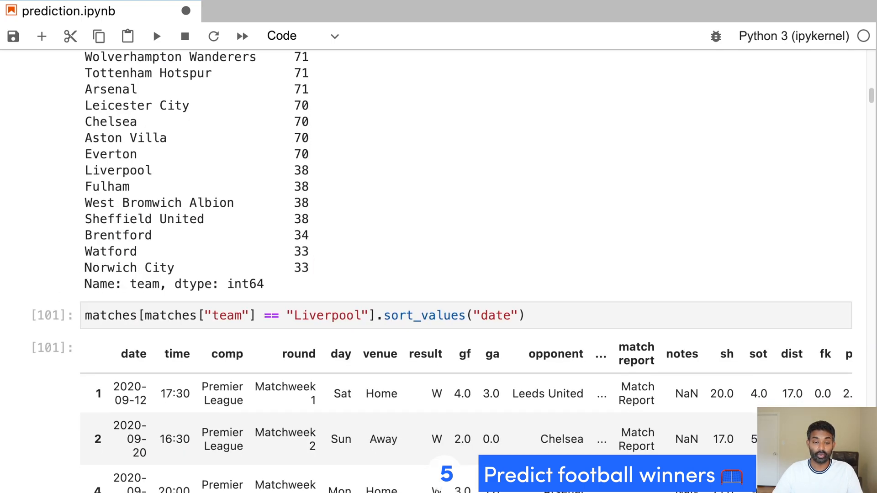
pyautogui.scroll(-3)
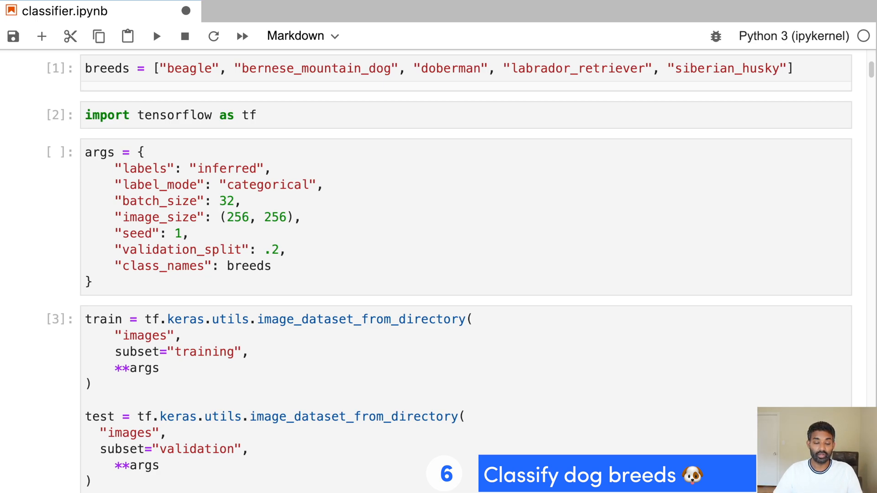
# - Scroll through the Sequential model definition and the model.fit training epoch output
pyautogui.scroll(-3)
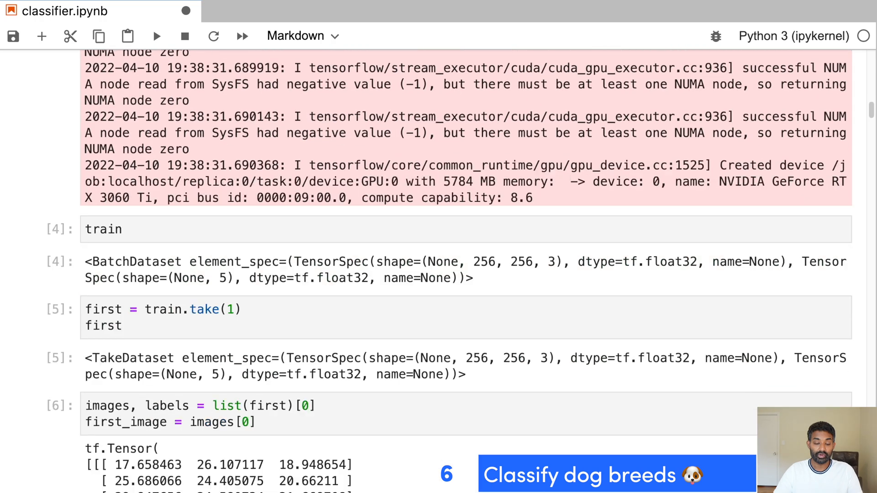
pyautogui.scroll(-3)
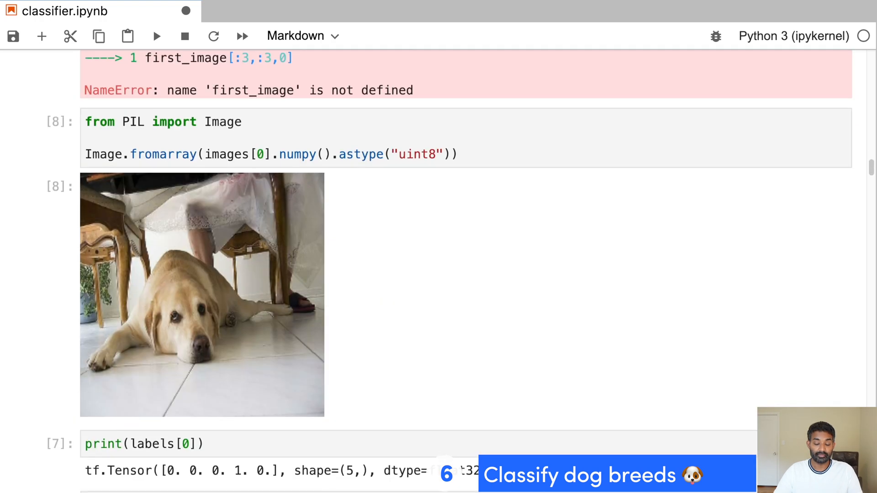
pyautogui.scroll(-3)
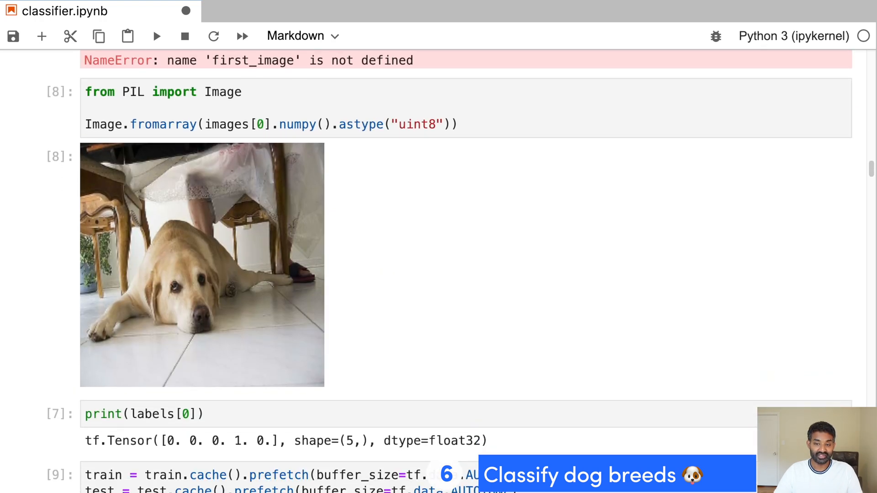
pyautogui.scroll(-3)
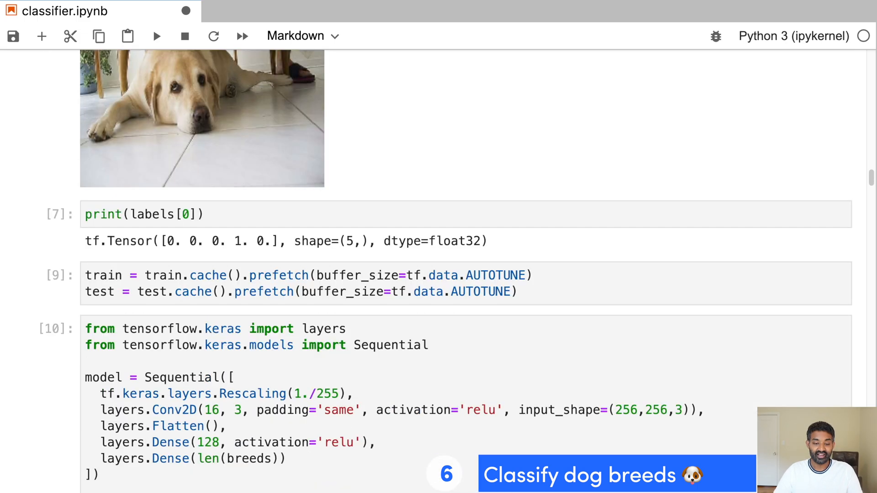
pyautogui.scroll(-3)
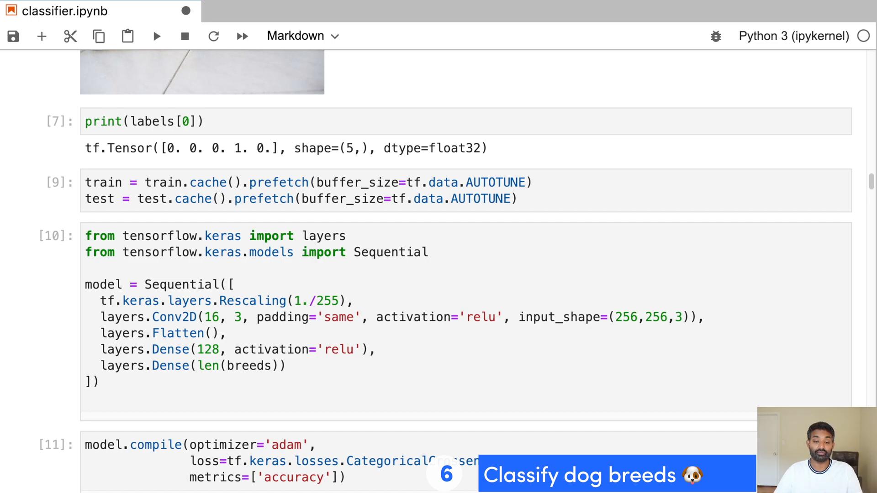
# - Scroll past the accuracy plot down to the predictions table labelling the Siberian husky
pyautogui.scroll(-3)
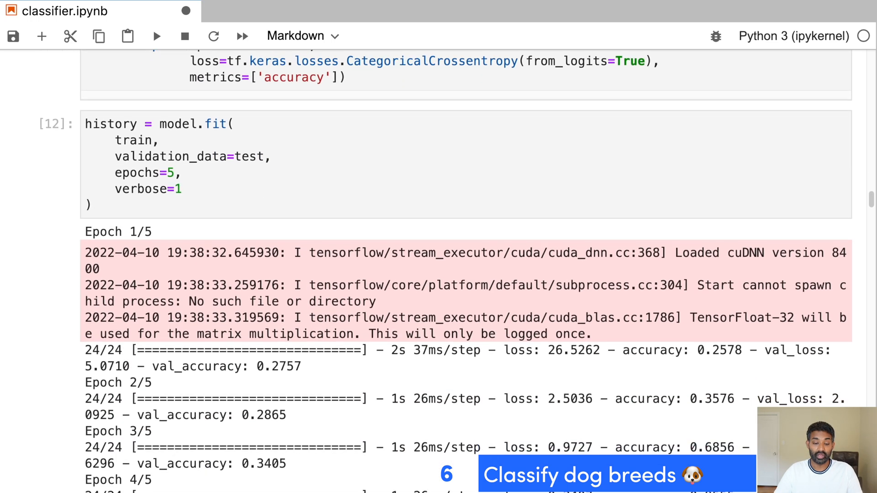
pyautogui.scroll(-3)
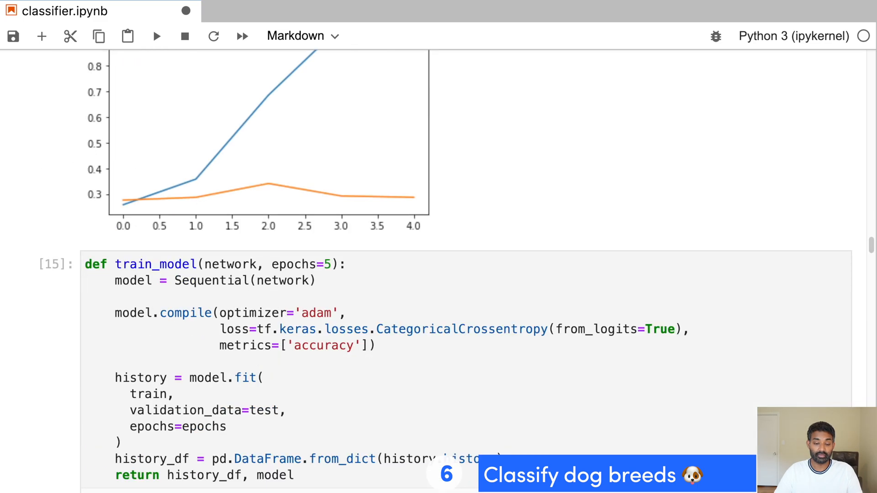
pyautogui.scroll(3)
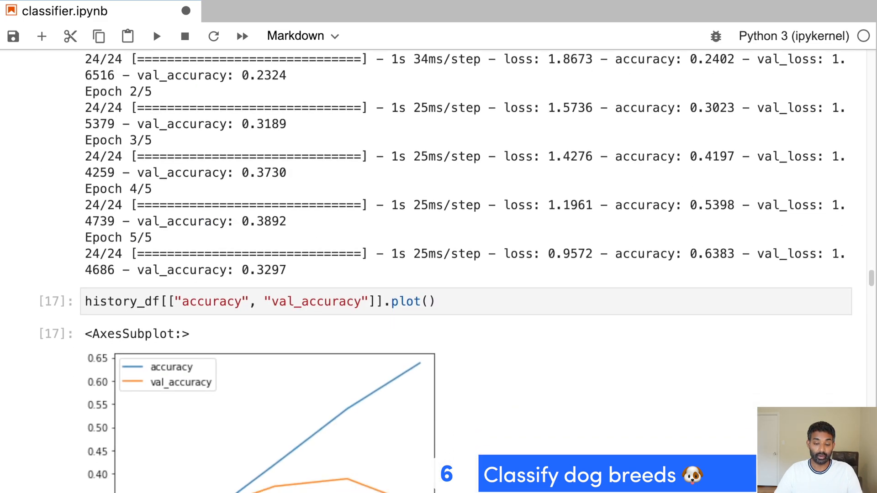
pyautogui.scroll(-3)
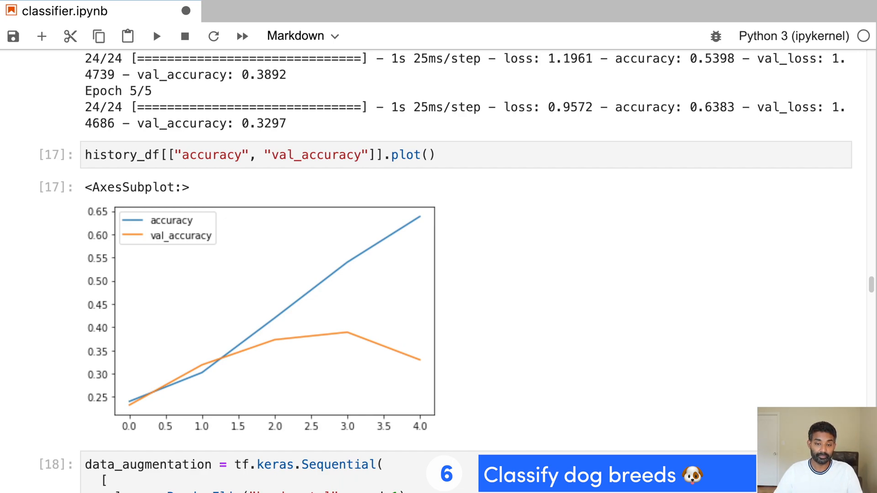
pyautogui.scroll(-3)
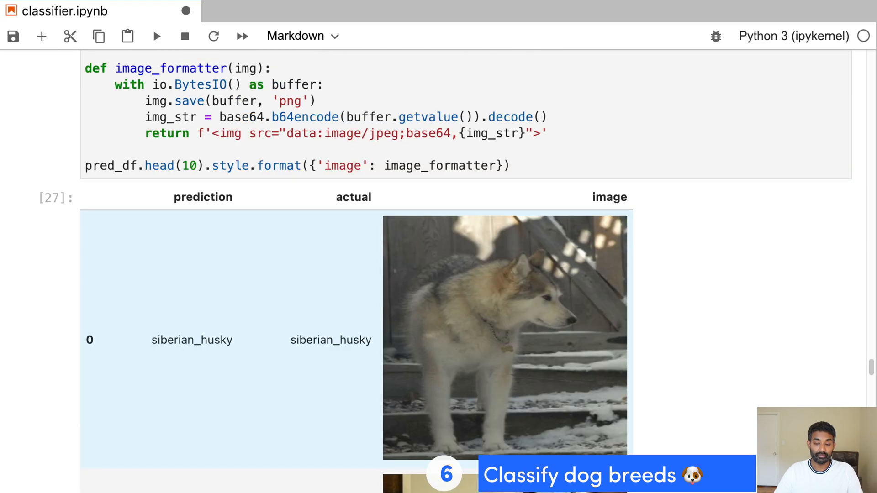
# - Scroll through the pred_df table of prediction, actual and image columns
pyautogui.scroll(-3)
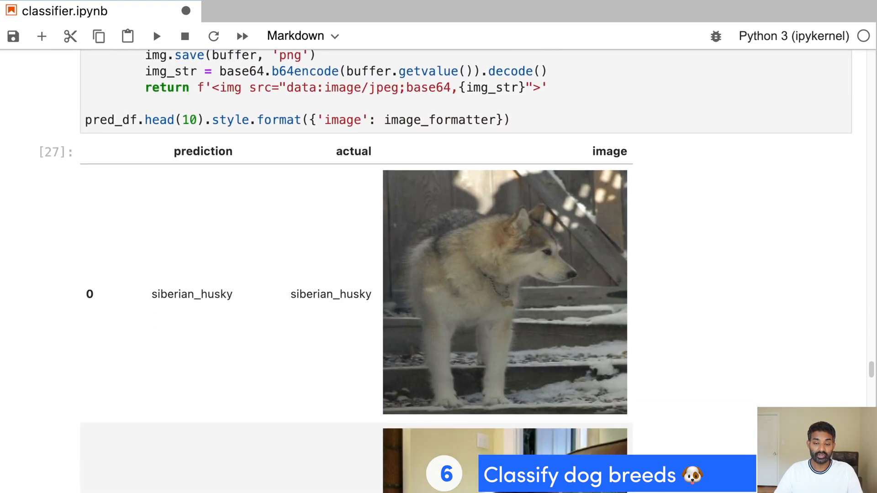
pyautogui.scroll(-3)
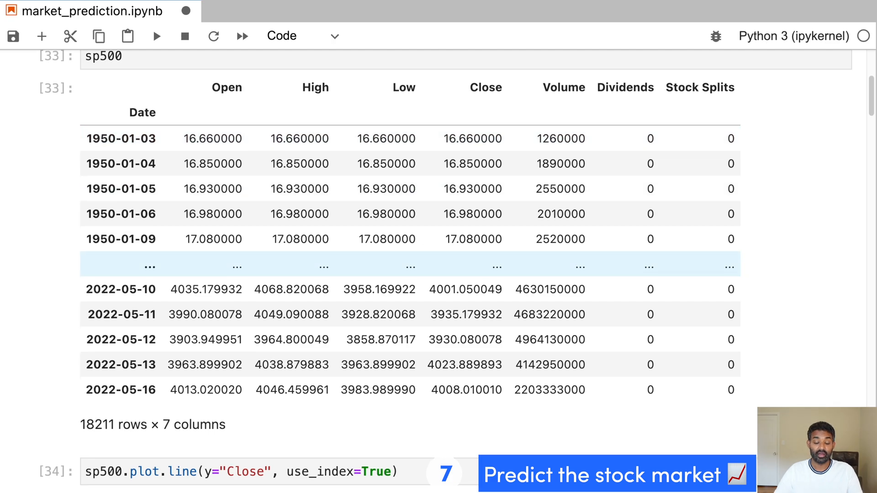
# - Switch to market_prediction.ipynb and scroll through the sp500 price table and Close plot
pyautogui.click(156, 36)
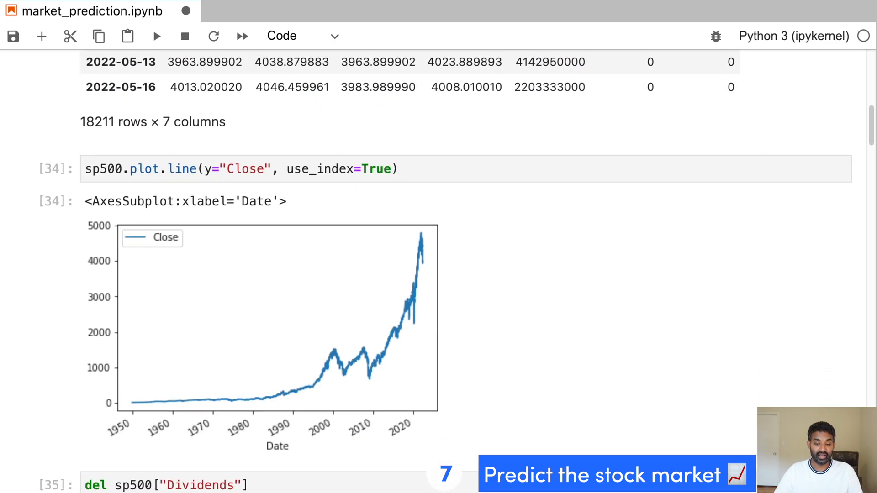
pyautogui.scroll(-3)
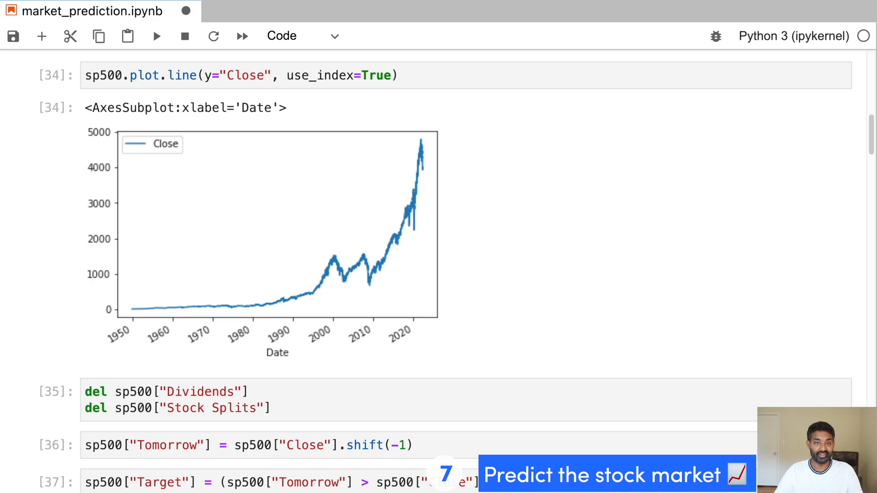
pyautogui.scroll(-3)
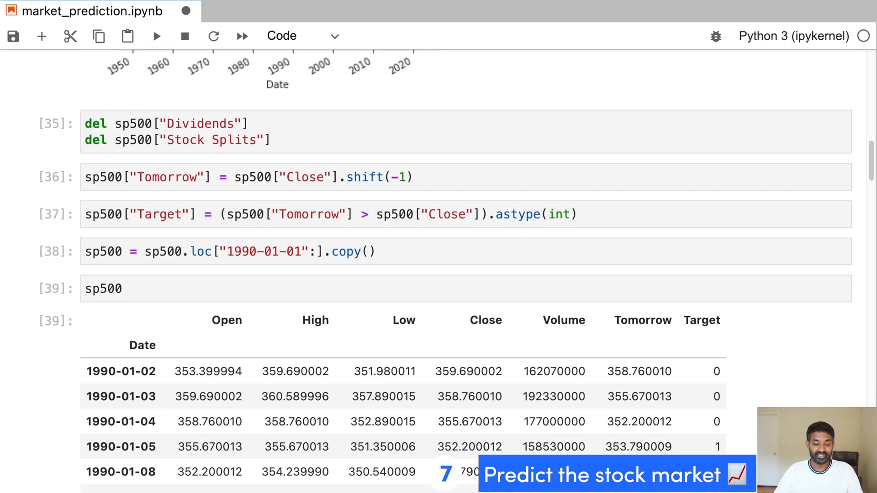
# - Scroll through the Tomorrow/Target columns and RandomForestClassifier cells scoring 0.43 precision
pyautogui.scroll(-3)
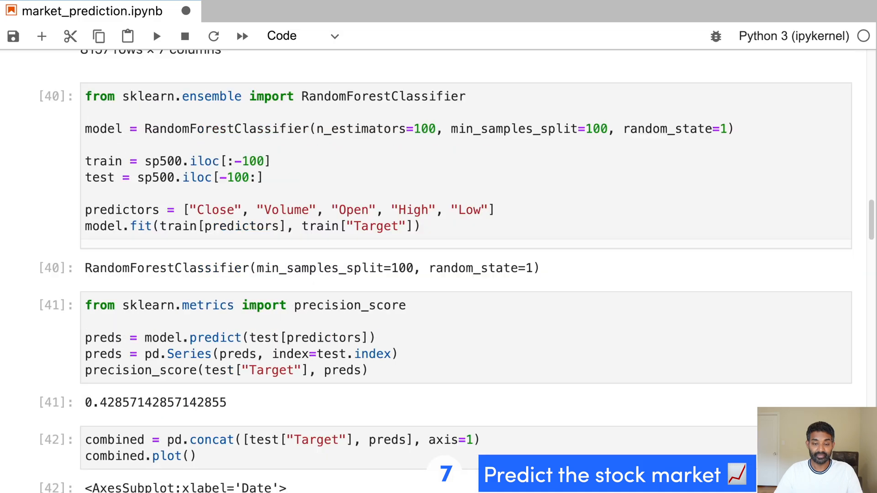
pyautogui.scroll(3)
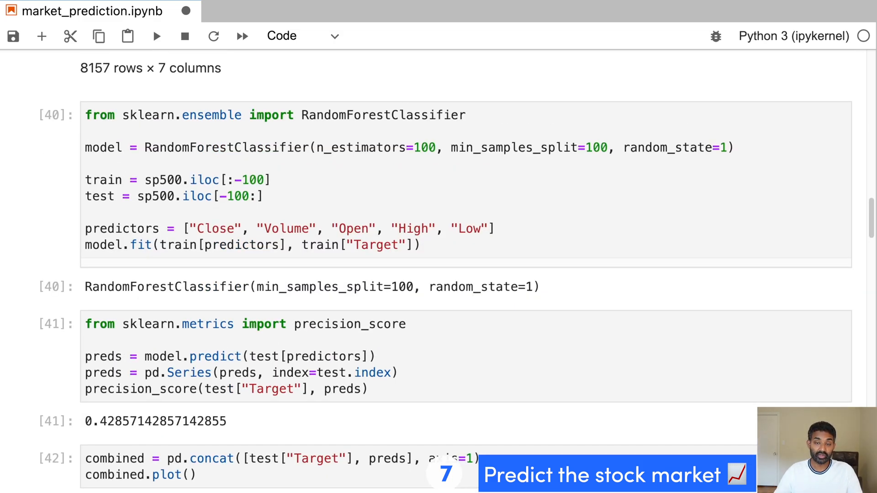
pyautogui.scroll(-3)
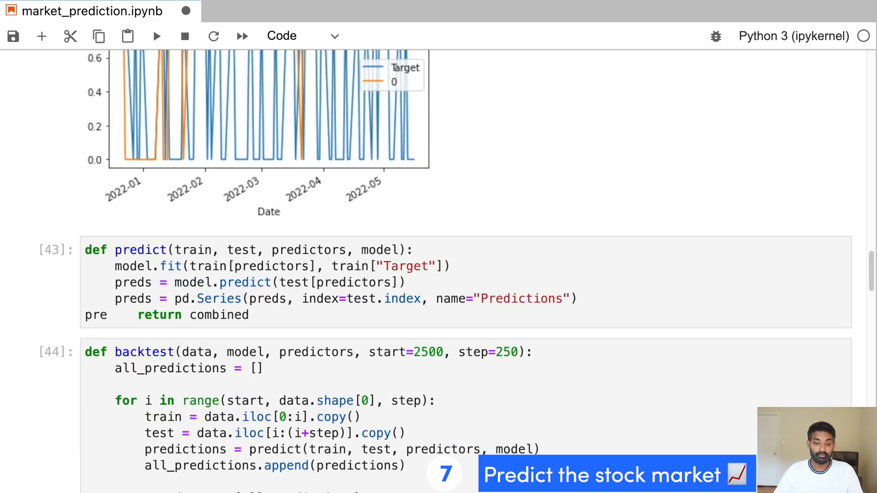
# - Scroll through the predict/backtest functions, horizons rolling-ratio loop and final 0.57 precision_score
pyautogui.scroll(-3)
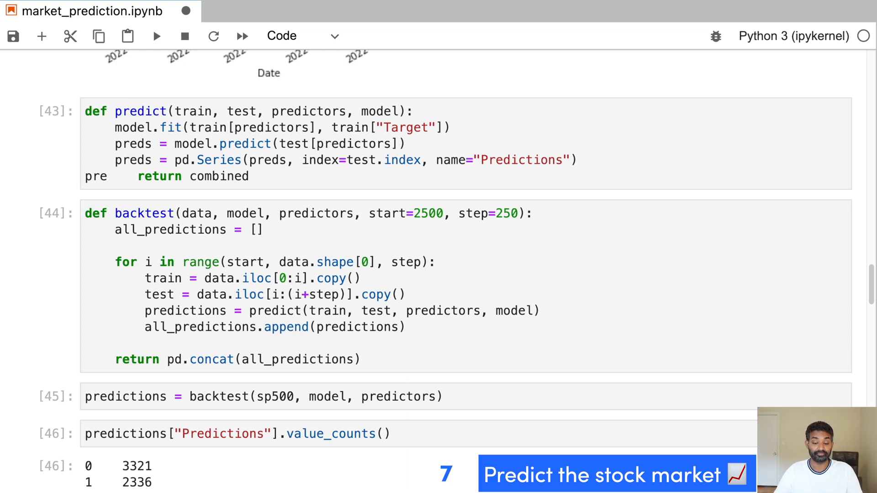
pyautogui.scroll(-3)
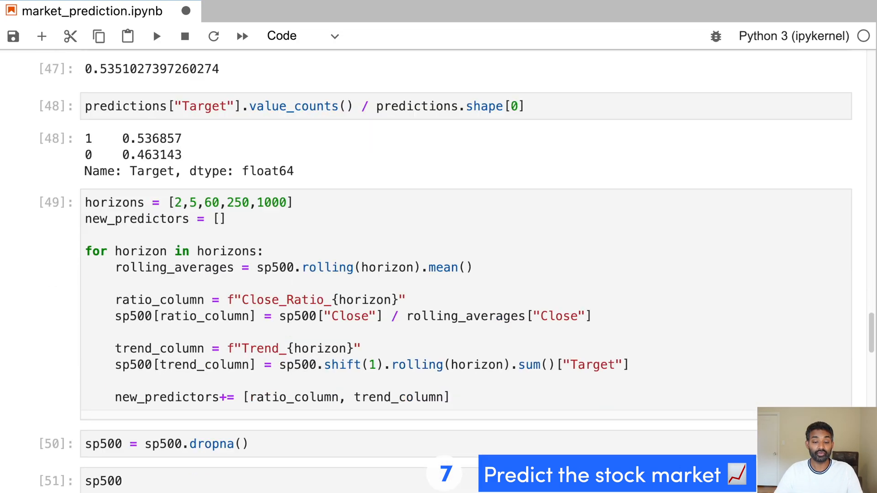
pyautogui.scroll(-3)
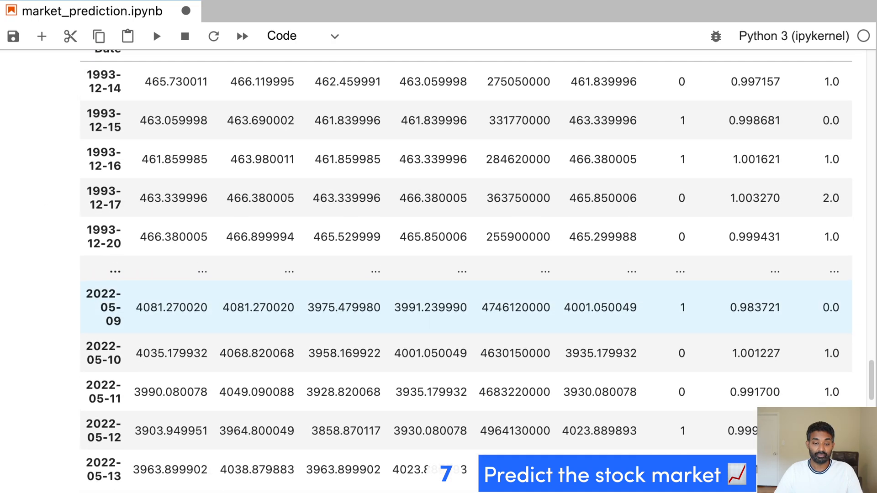
pyautogui.scroll(-3)
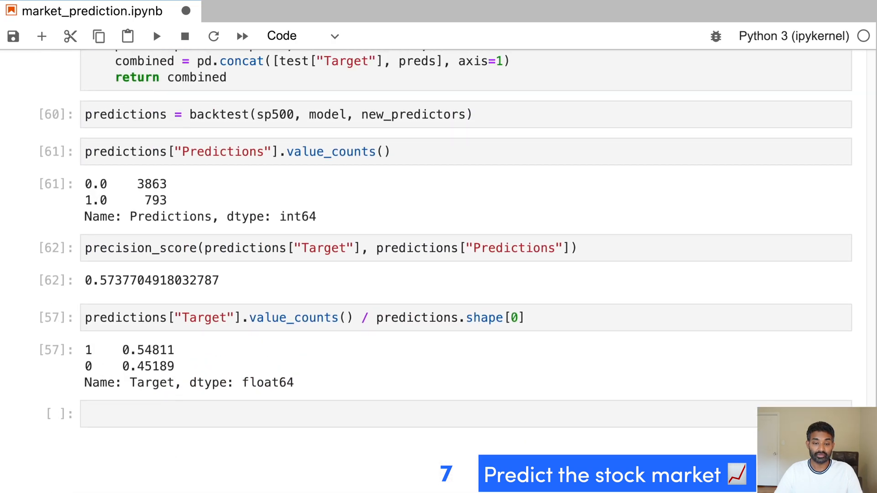
pyautogui.scroll(3)
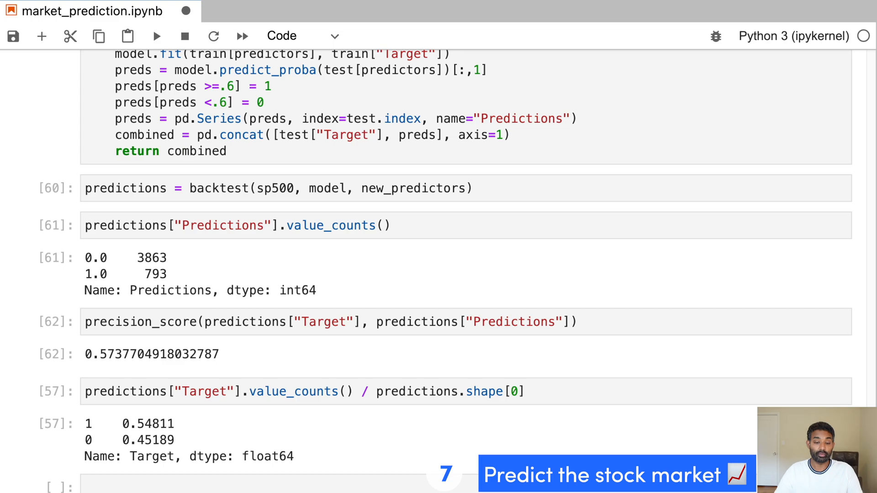